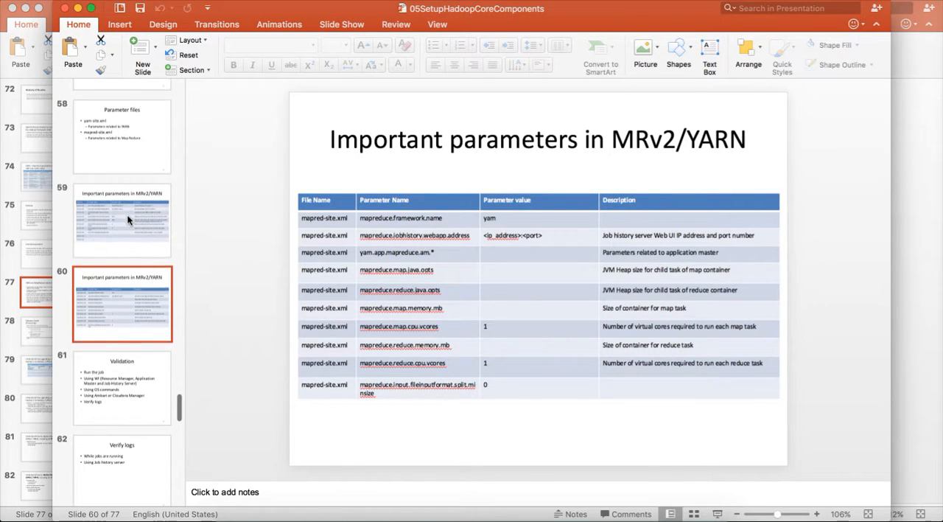
Step back through the slide thumbnails to slide 51, Challenges with MRv1
{"action": "left_click", "coordinate": [121, 140]}
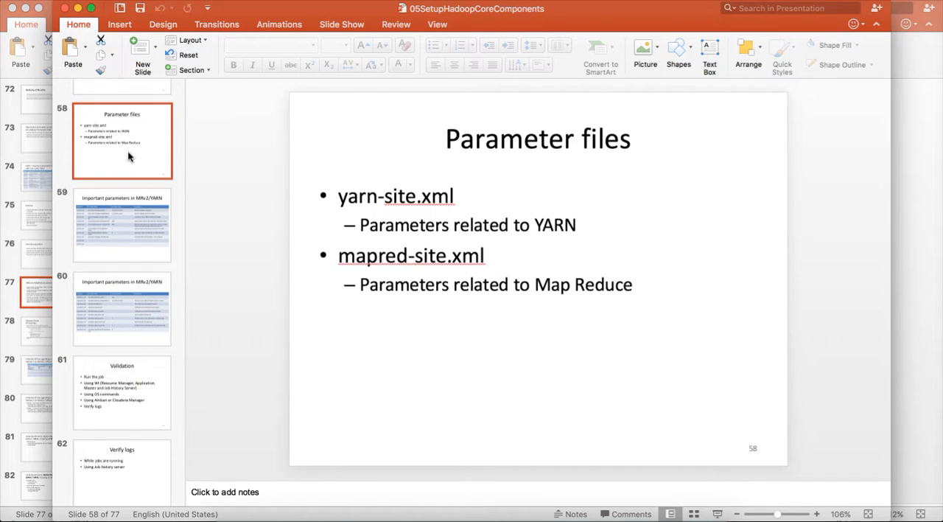
{"action": "left_click", "coordinate": [121, 117]}
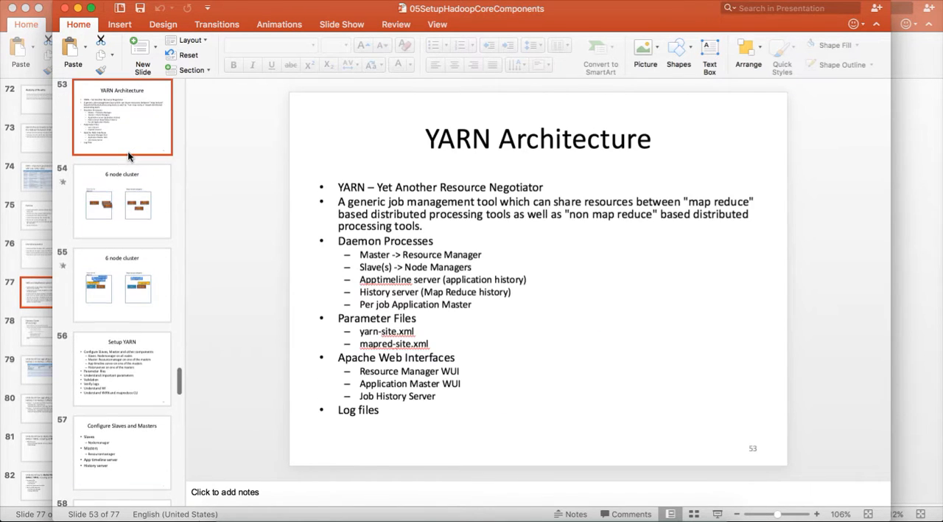
{"action": "left_click", "coordinate": [121, 118]}
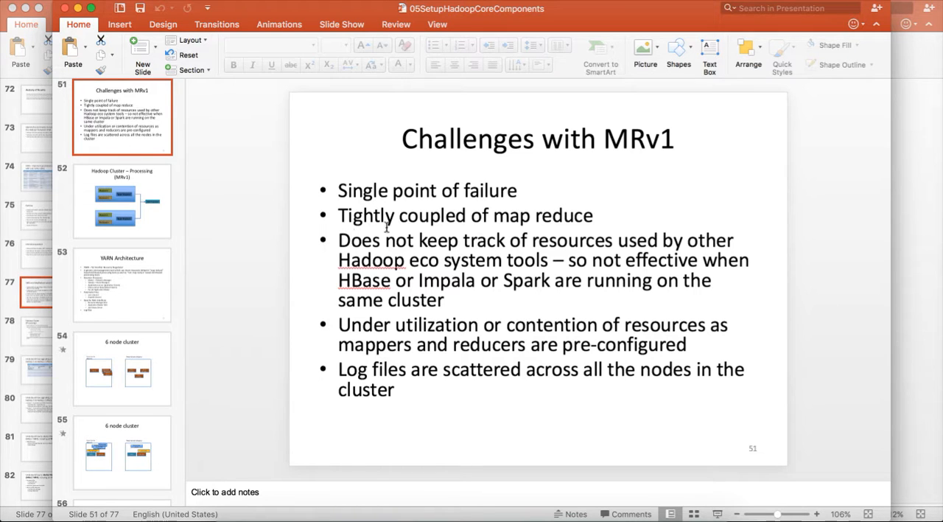
Focus the MRv1 challenges bullet list while discussing, before leaving for the log4j.properties terminal
{"action": "left_click", "coordinate": [465, 215]}
{"action": "type", "text": "with"}
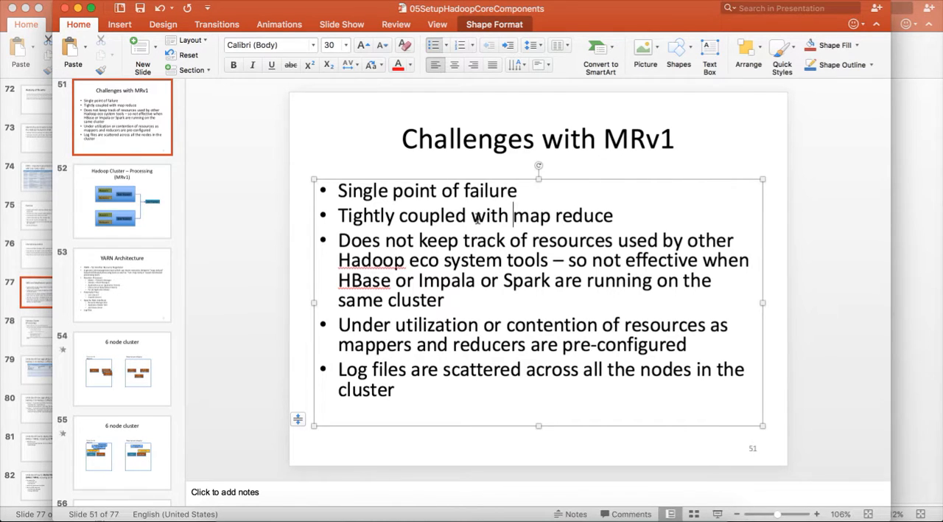
{"action": "left_click", "coordinate": [513, 215]}
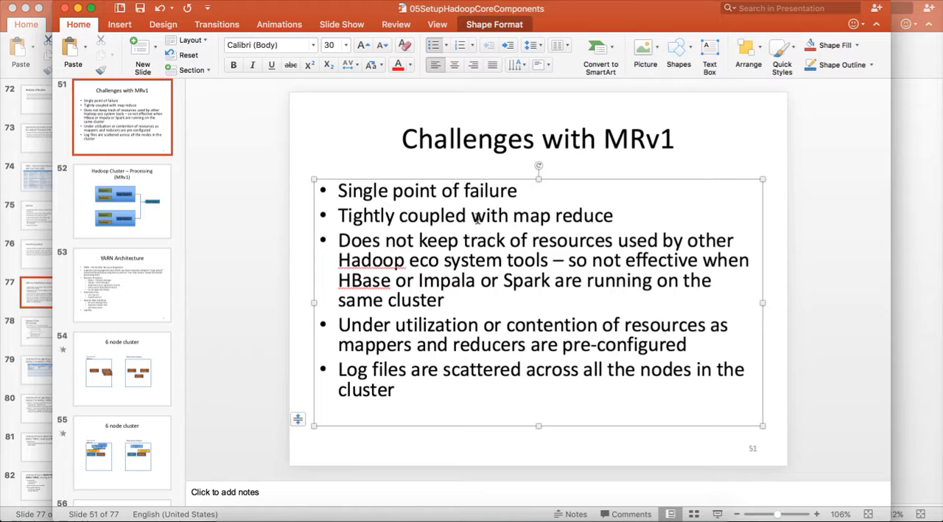
{"action": "left_click", "coordinate": [513, 215]}
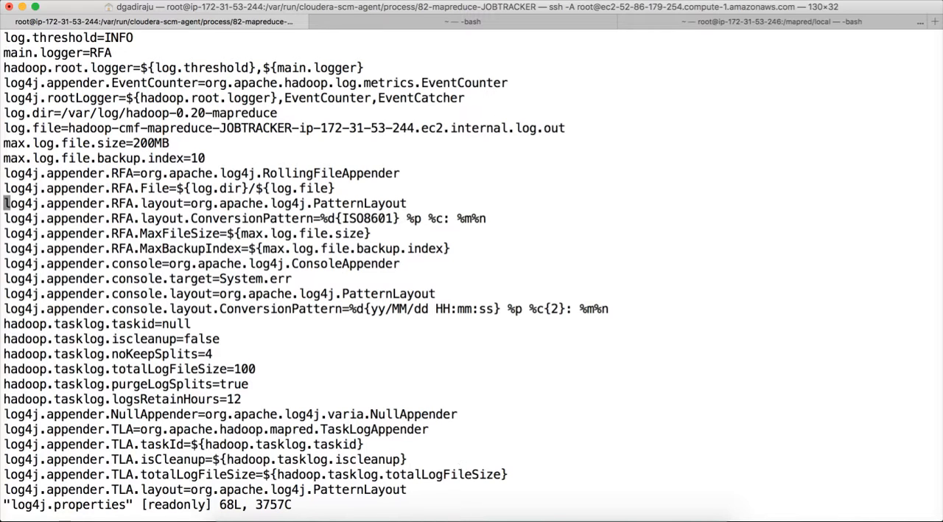
Set vi mode and run hadoop-examples.jar randomtextwriter into /user/root/randomtextwriter01
{"action": "scroll", "scroll_direction": "down", "scroll_amount": 3}
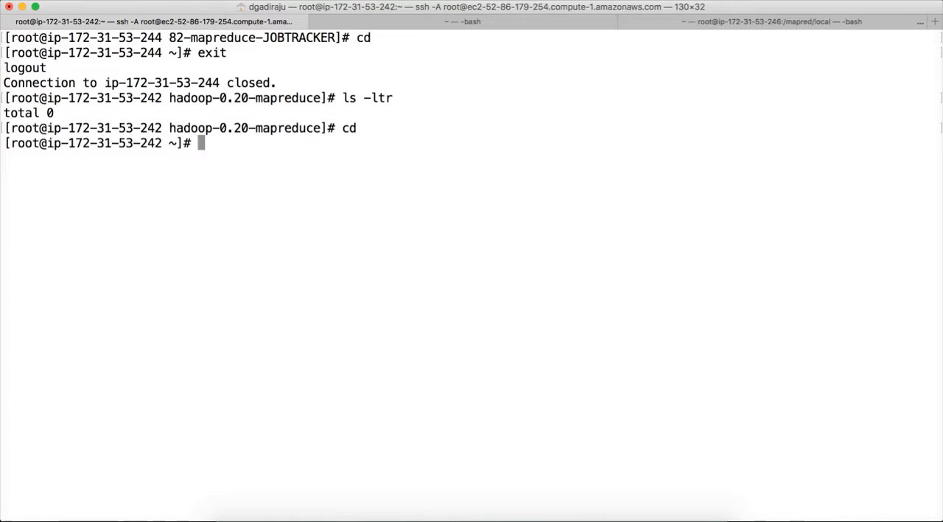
{"action": "type", "text": "set -o vi"}
{"action": "type", "text": "/"}
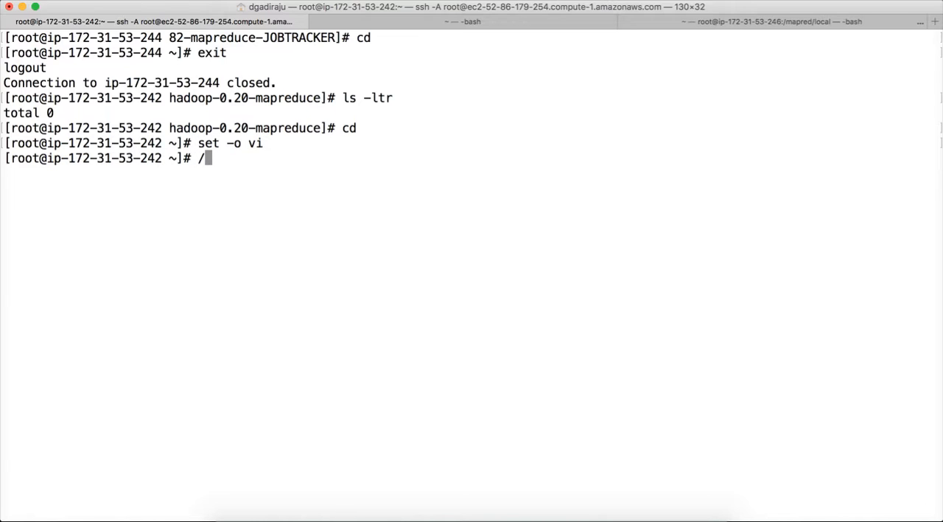
{"action": "type", "text": "hadoop jar /usr/lib/hadoop-0.20-mapreduce/hadoop-examples.jar randomtextwriter /user/root/randomtextwriter"}
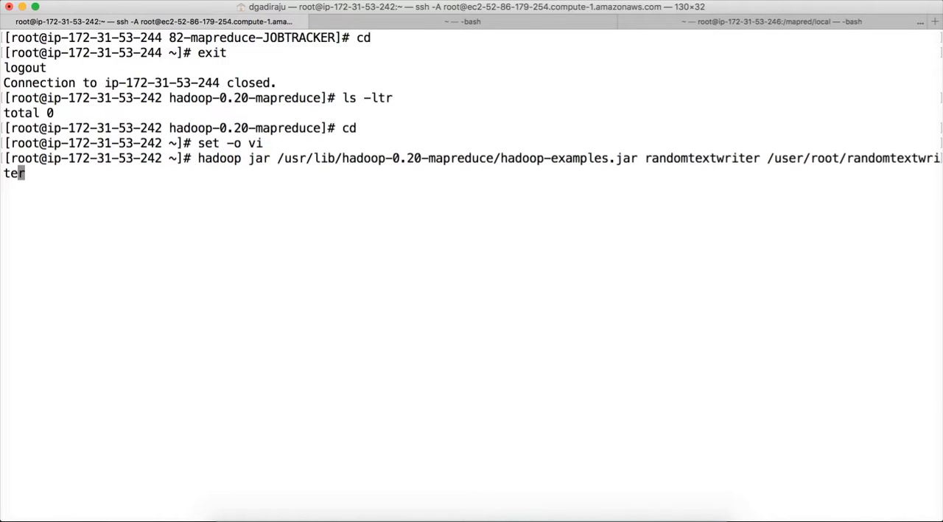
{"action": "type", "text": "01"}
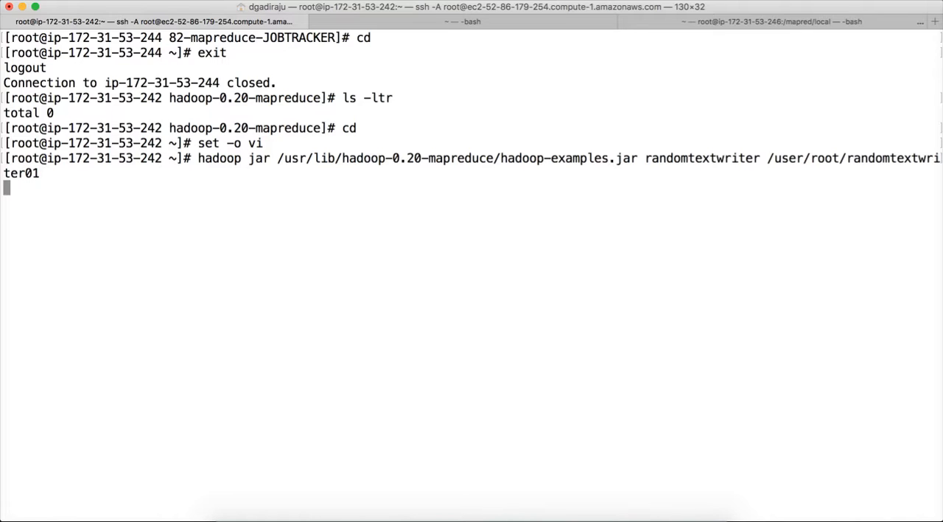
{"action": "key", "text": "Return"}
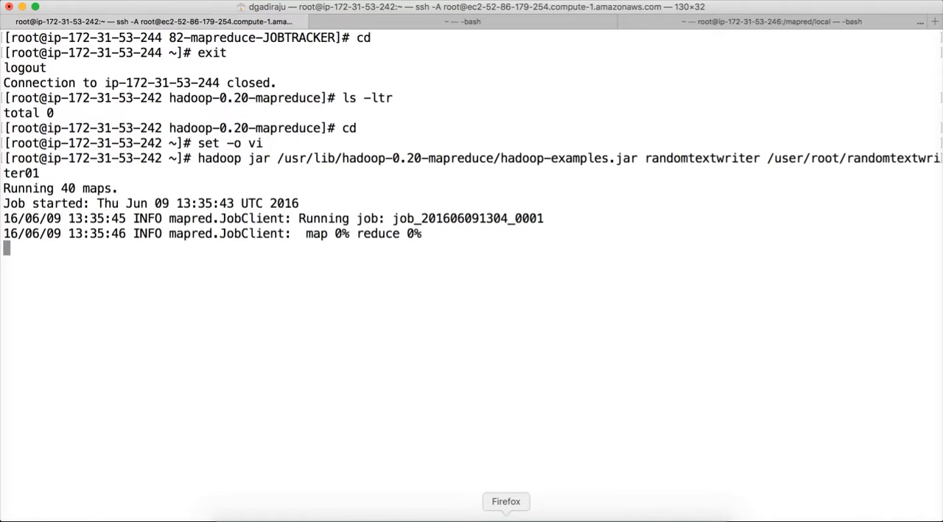
Load the JobTracker page at ip-172-31-53-244.ec2.internal:50030 in a new Firefox tab via the socks proxy
{"action": "left_click", "coordinate": [505, 501]}
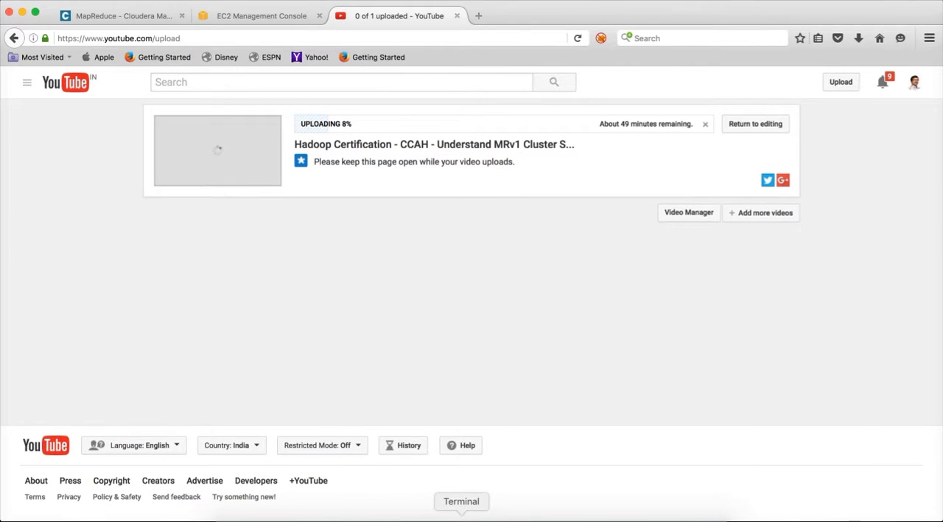
{"action": "left_click", "coordinate": [461, 501]}
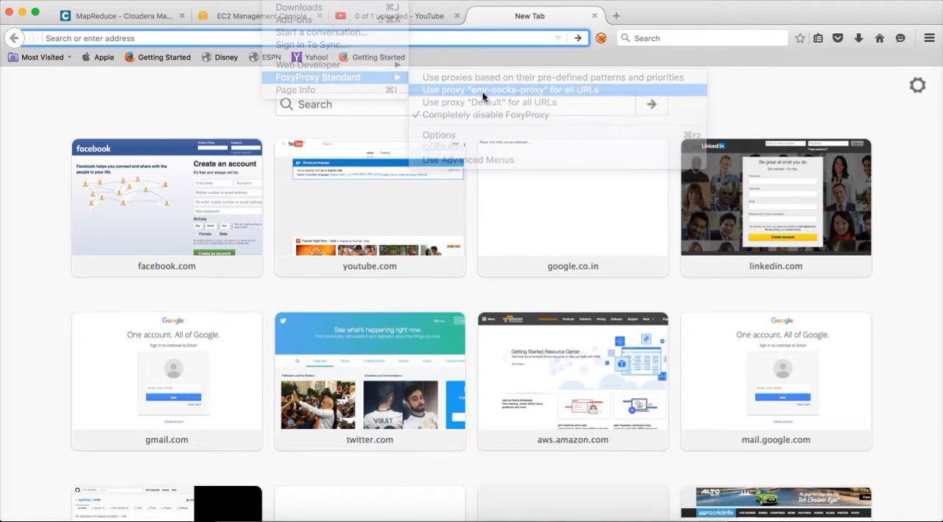
{"action": "left_click", "coordinate": [507, 88]}
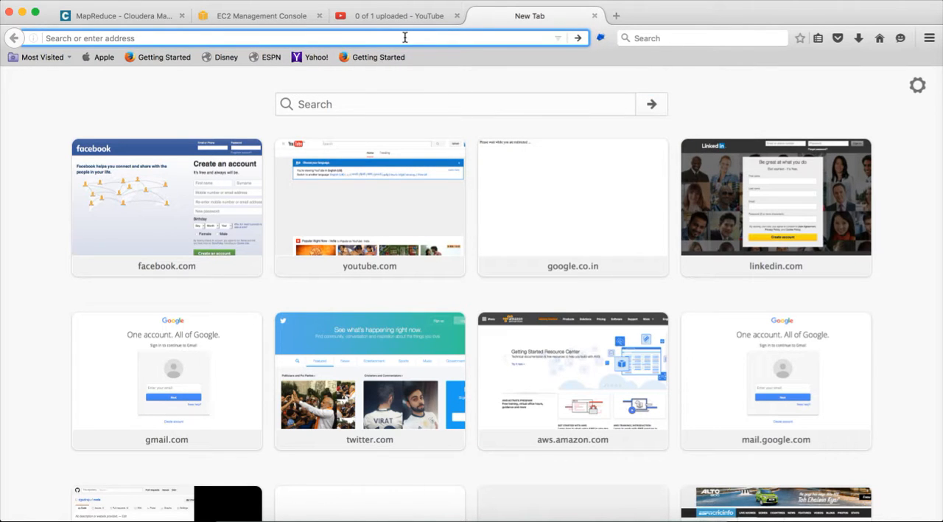
{"action": "type", "text": "iplt20.com/"}
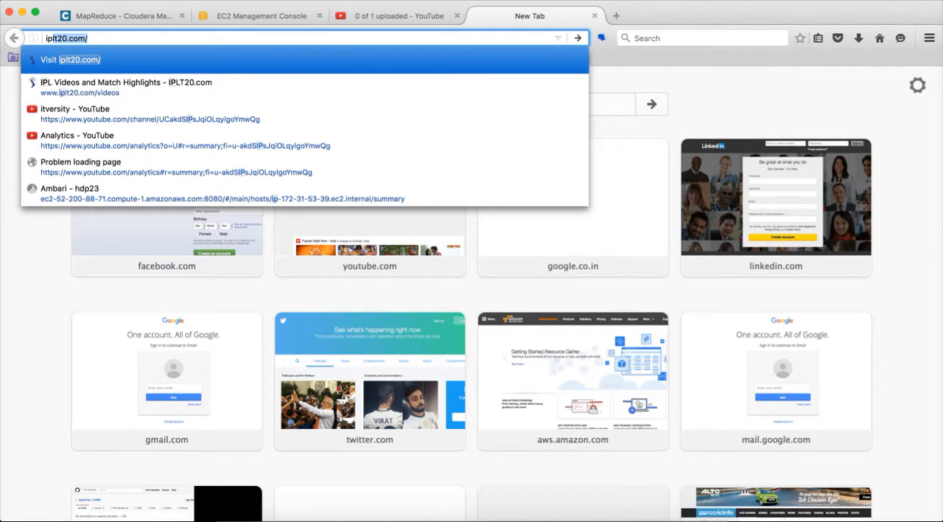
{"action": "type", "text": "ip-172-31-53-244.ec2.internal:50030/jobtracker.jsp"}
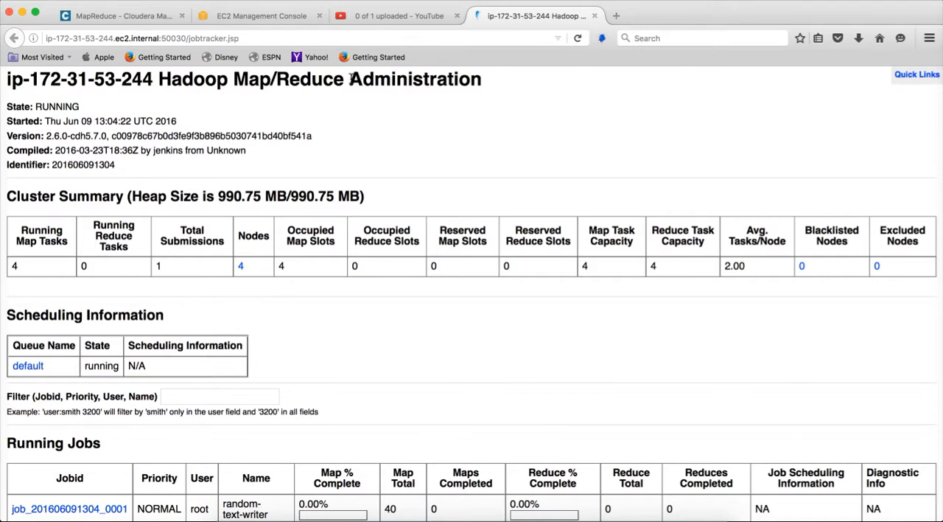
{"action": "scroll", "scroll_direction": "down", "scroll_amount": 3}
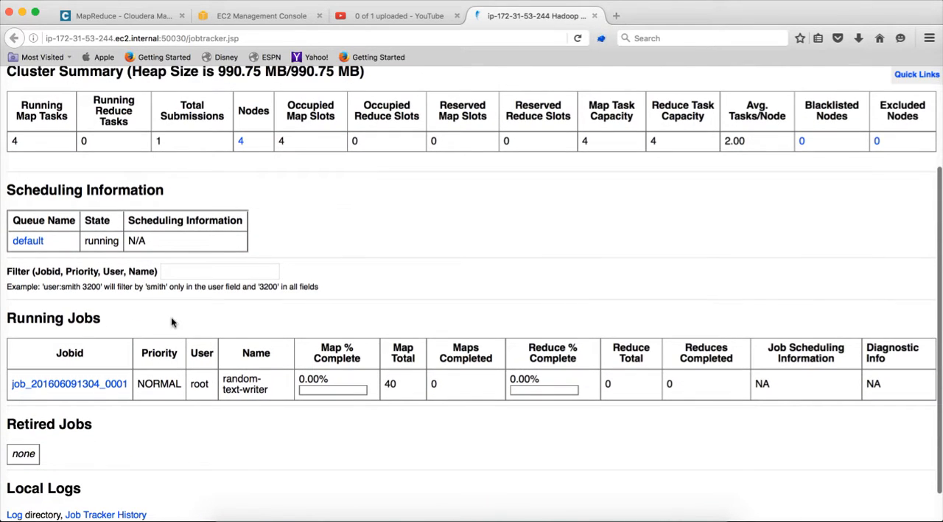
{"action": "left_click", "coordinate": [70, 383]}
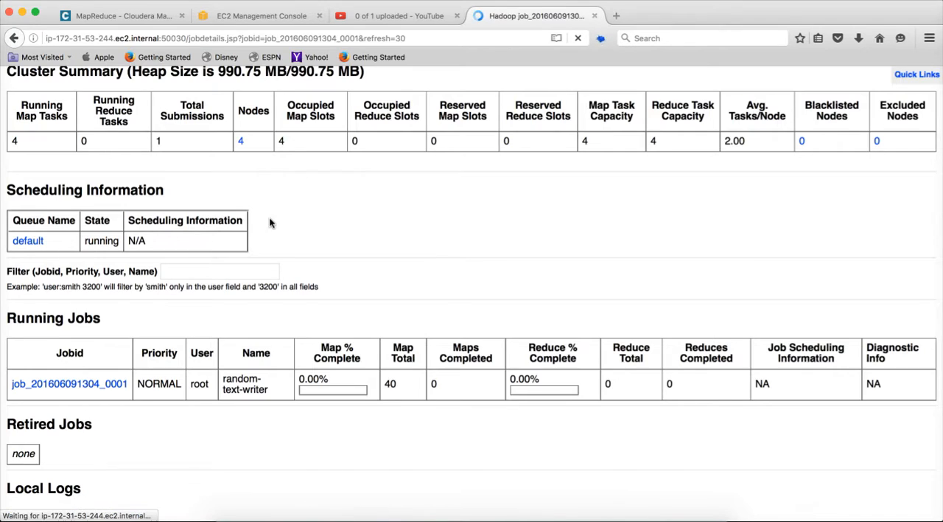
{"action": "left_click", "coordinate": [69, 383]}
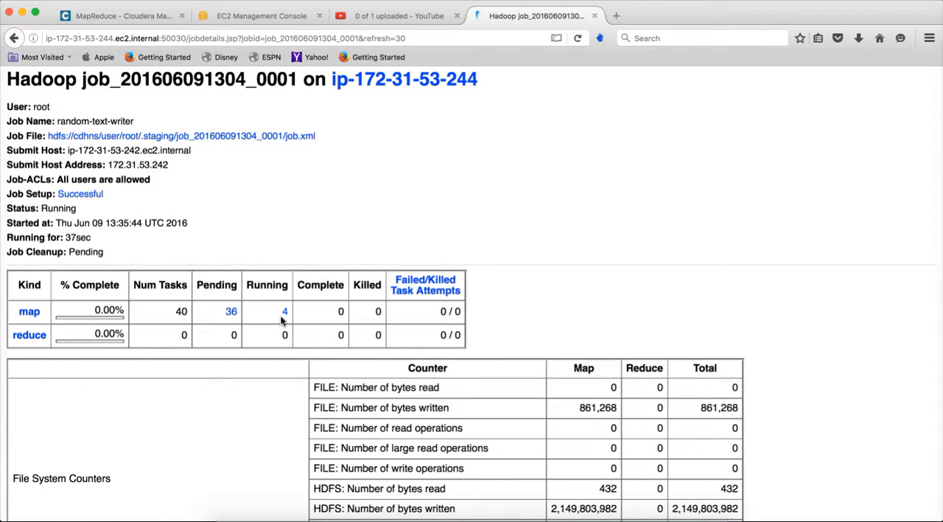
{"action": "mouse_move", "coordinate": [285, 321]}
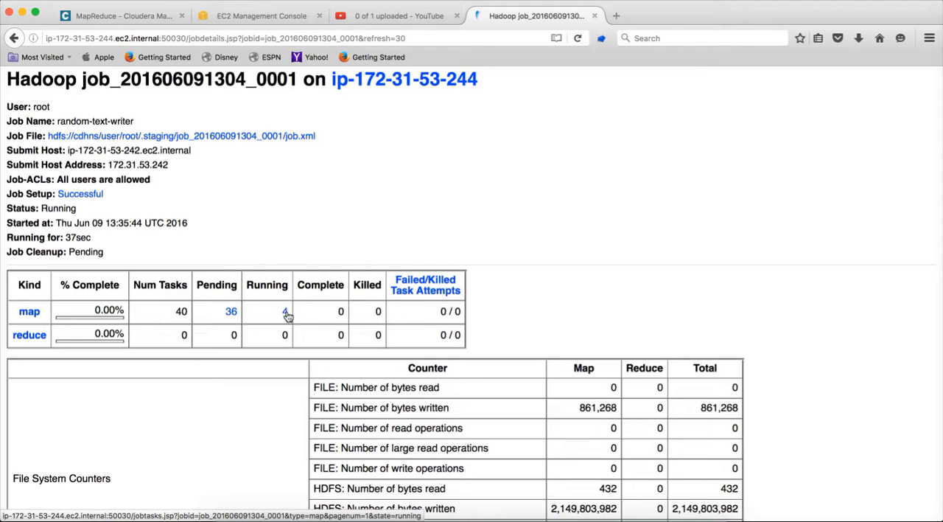
{"action": "mouse_move", "coordinate": [286, 199]}
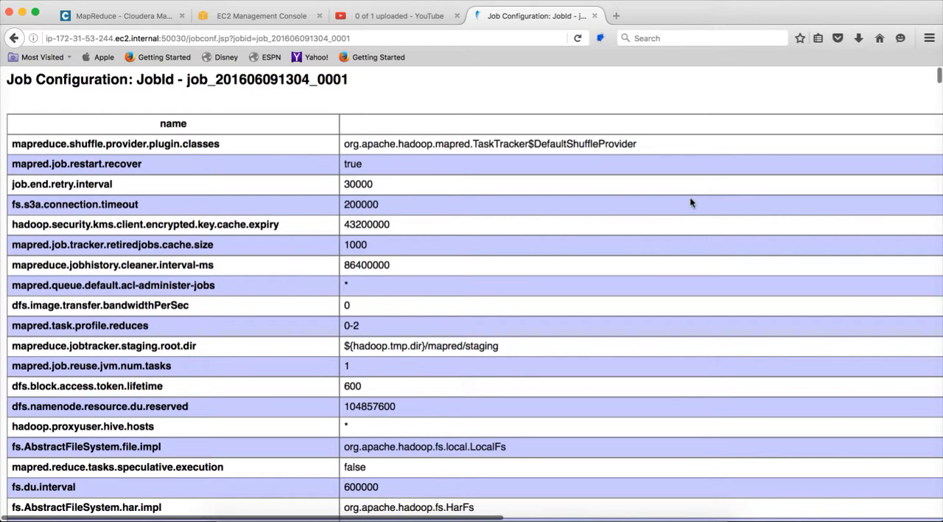
Find mapred.tasktracker reduce.tasks.maximum and map.tasks.maximum in the job configuration, both 2
{"action": "type", "text": "map.tasks.ma"}
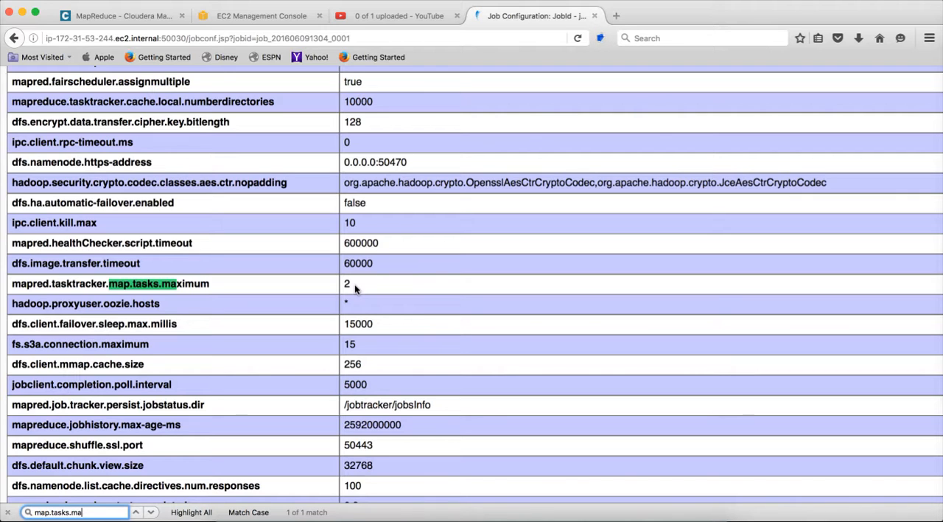
{"action": "key", "text": "Backspace"}
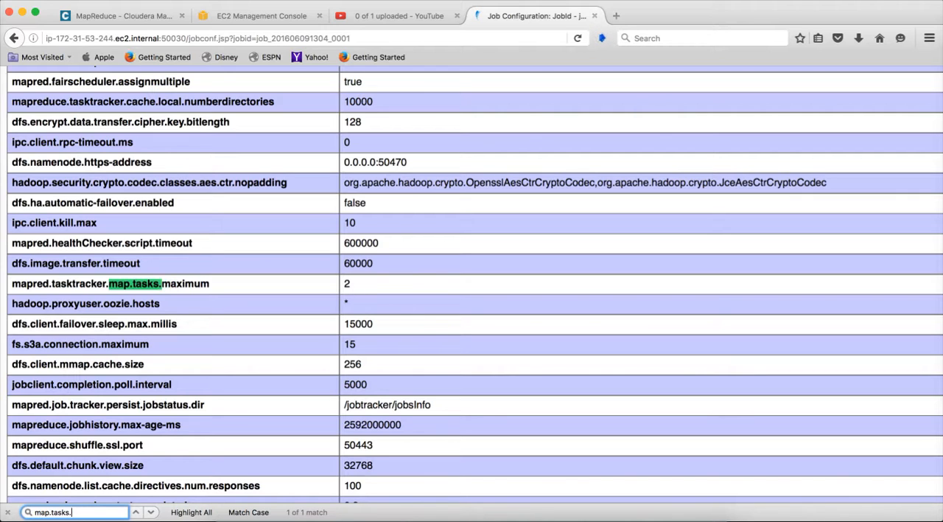
{"action": "type", "text": "reduce"}
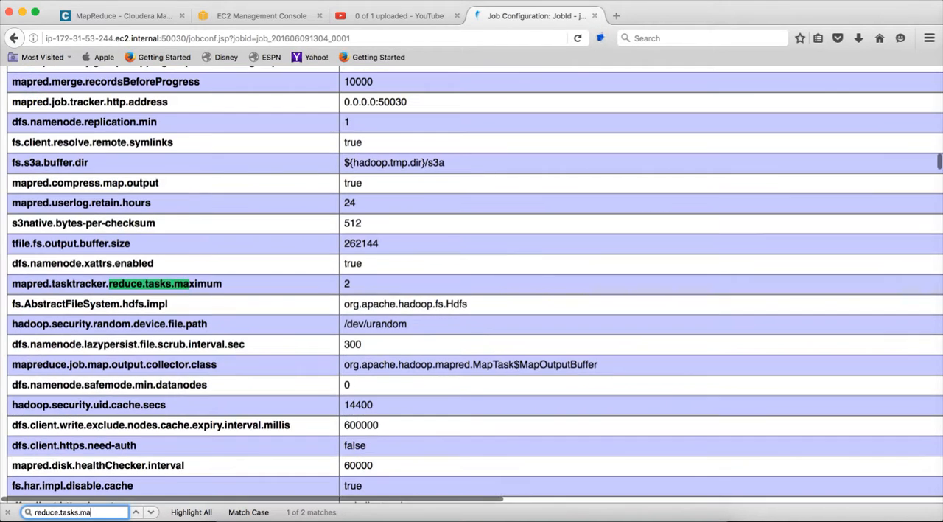
{"action": "type", "text": "x"}
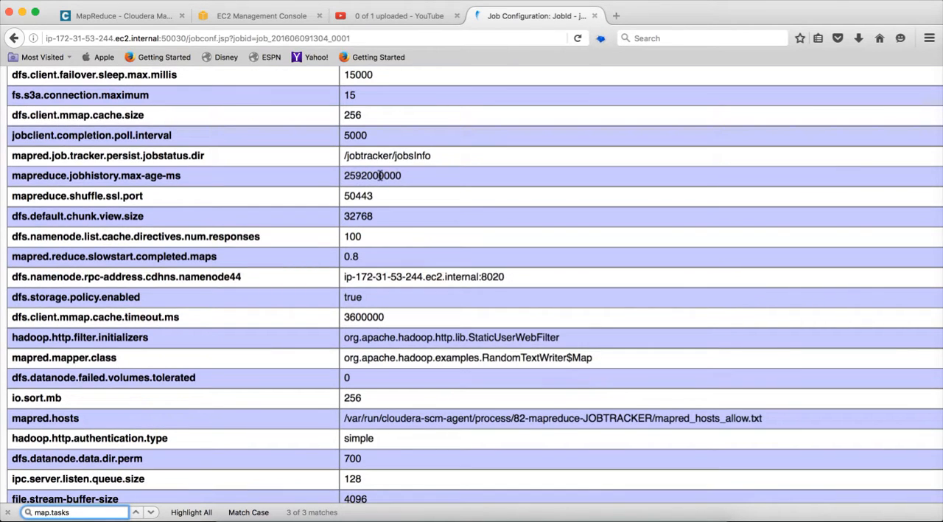
{"action": "scroll", "scroll_direction": "down", "scroll_amount": 3}
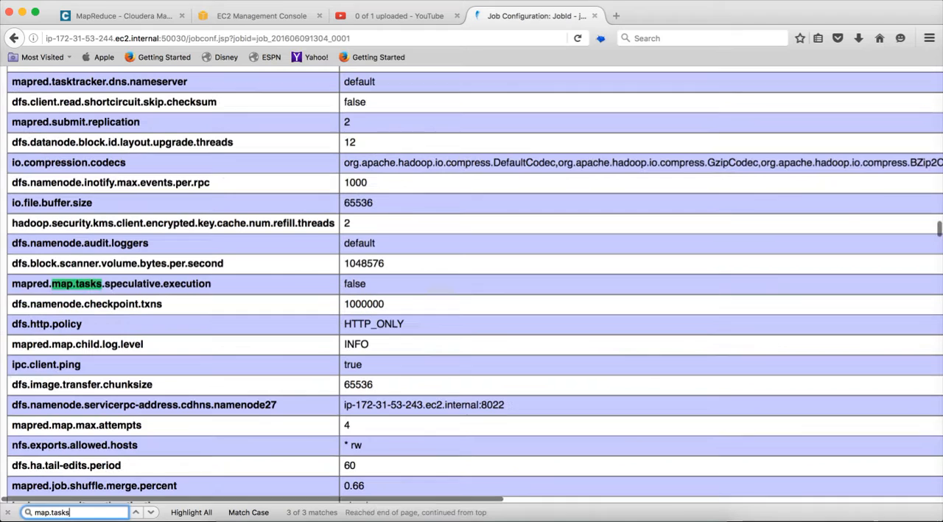
{"action": "left_click", "coordinate": [151, 511]}
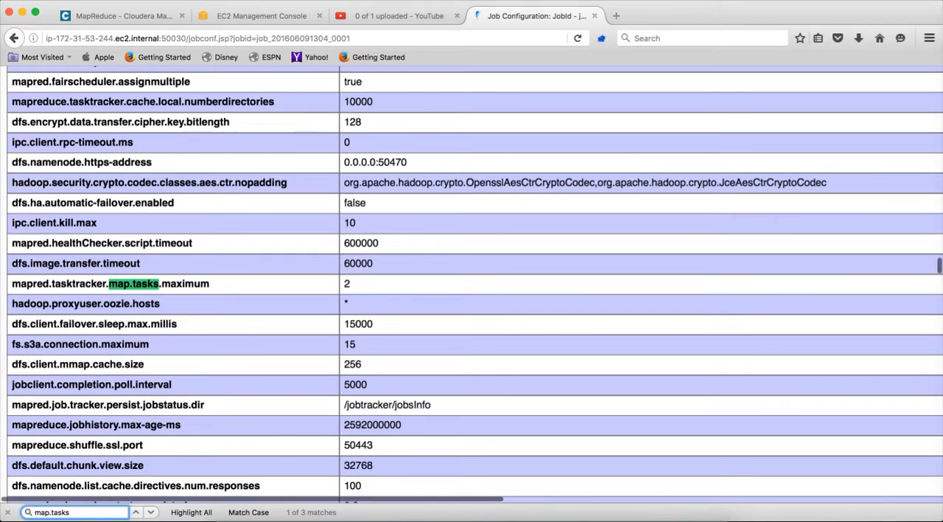
{"action": "left_click", "coordinate": [136, 511]}
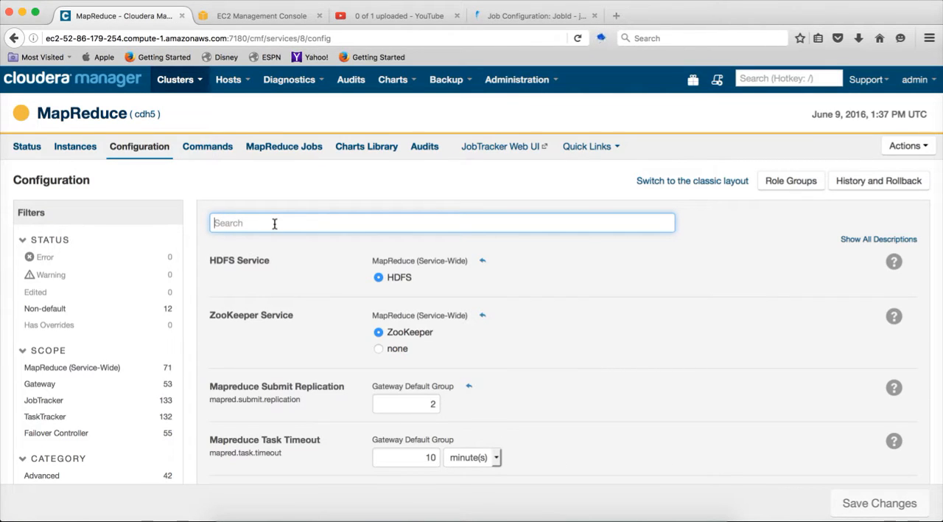
Filter Cloudera Manager's MapReduce configuration by 'tasks.max' to the simultaneous map/reduce task maximums of 1
{"action": "type", "text": "m"}
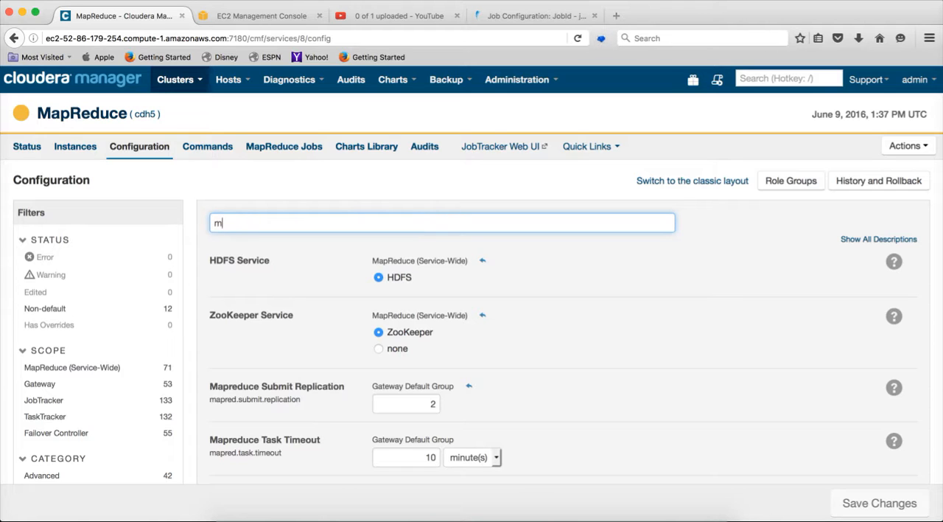
{"action": "type", "text": "tasks.maxim"}
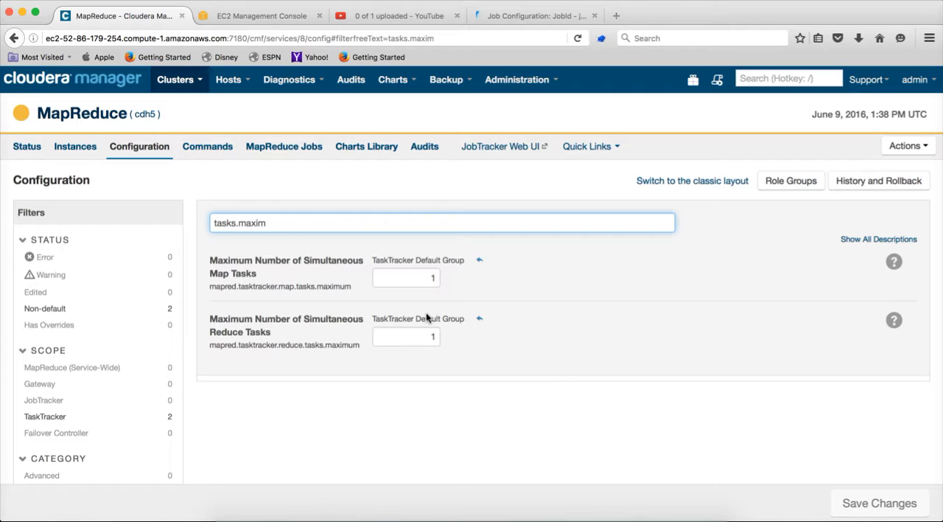
{"action": "mouse_move", "coordinate": [433, 291]}
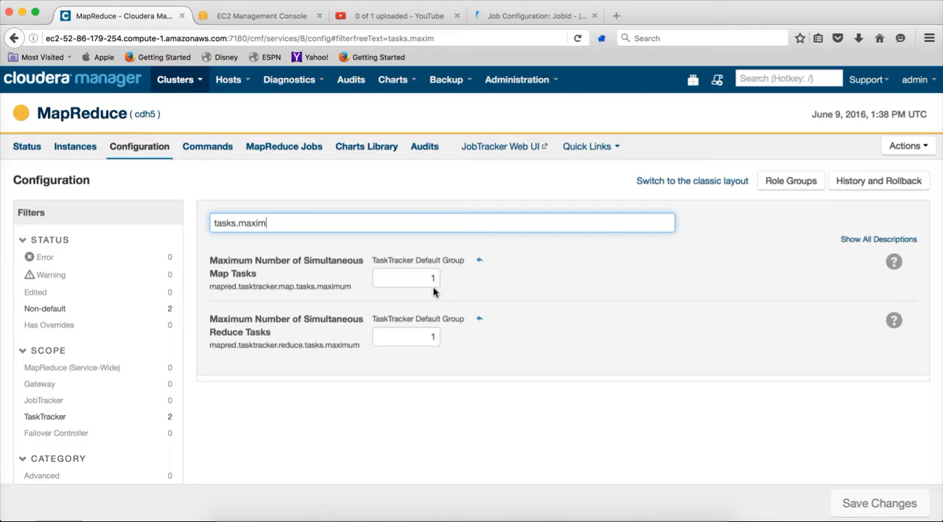
{"action": "mouse_move", "coordinate": [425, 286]}
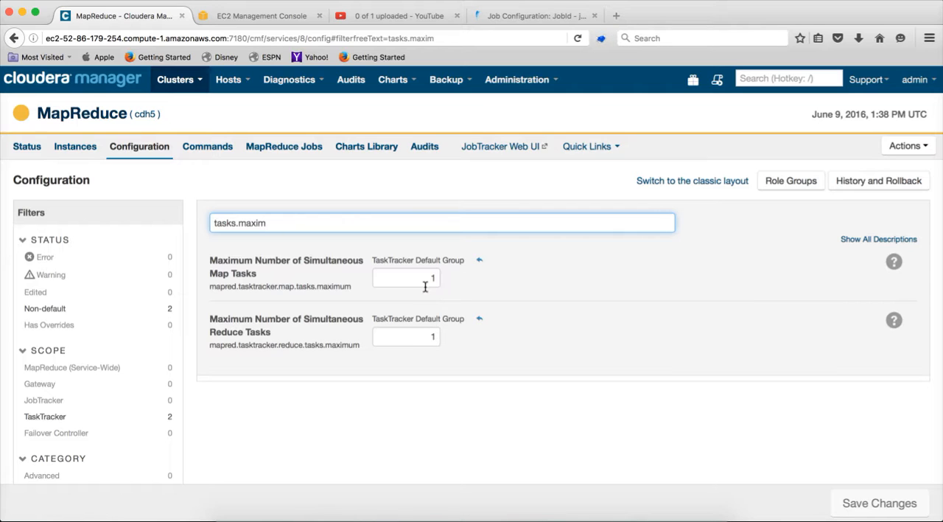
{"action": "mouse_move", "coordinate": [420, 29]}
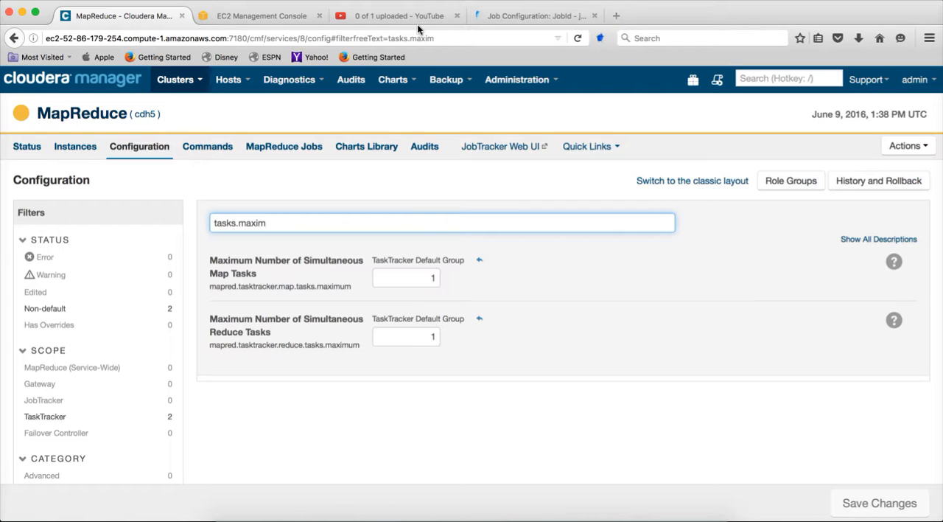
{"action": "left_click", "coordinate": [442, 222]}
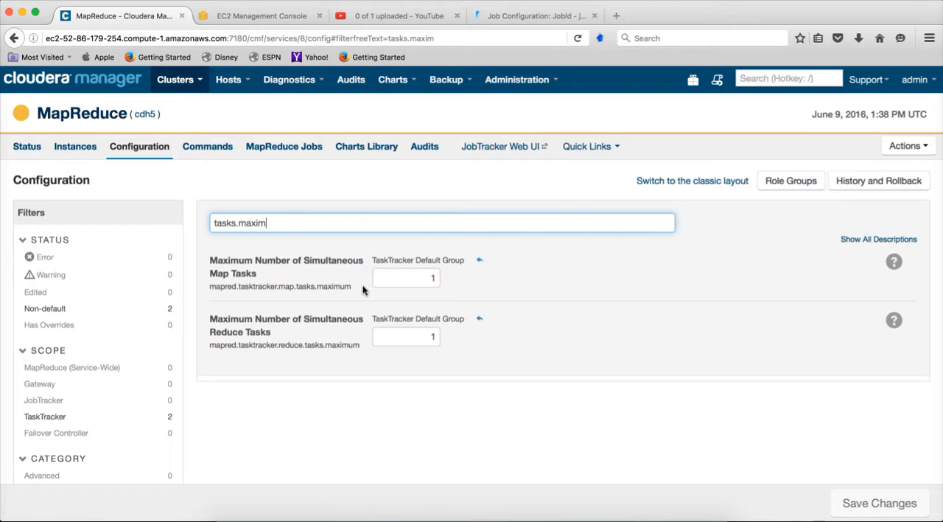
{"action": "left_click", "coordinate": [398, 15]}
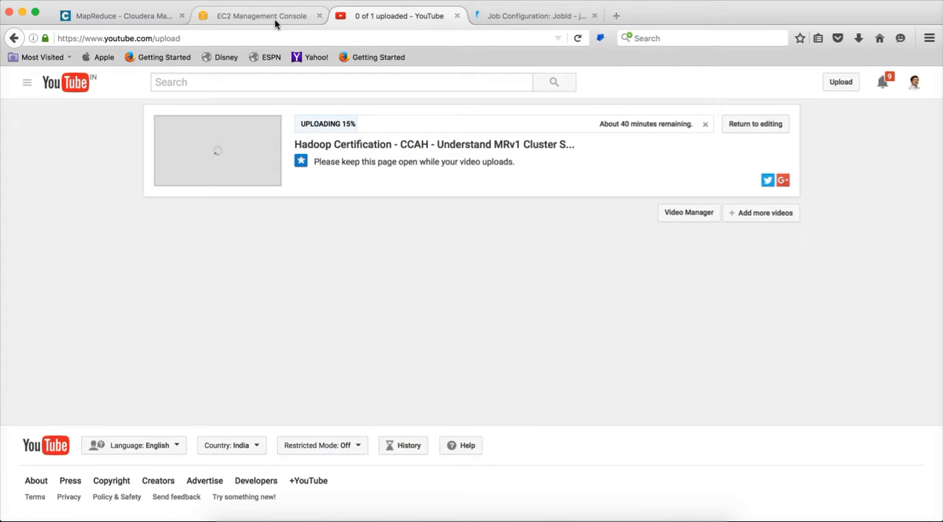
Return to the running job's details showing 4 map tasks running
{"action": "left_click", "coordinate": [536, 15]}
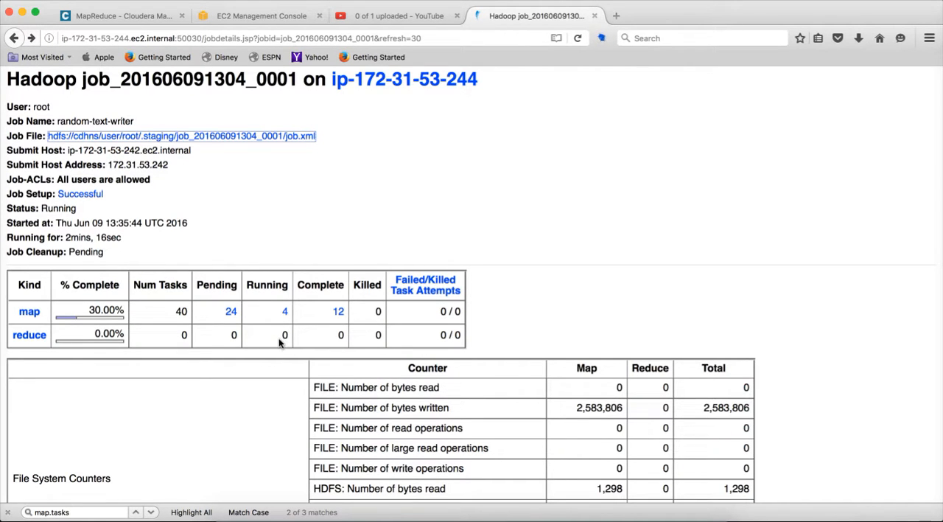
{"action": "mouse_move", "coordinate": [286, 321]}
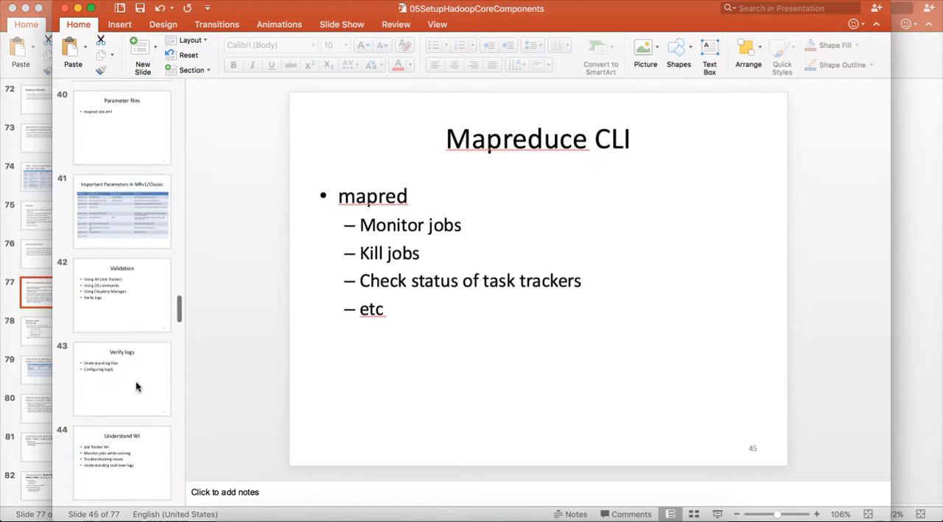
Show the Speculative Execution slides 49 and 50
{"action": "left_click", "coordinate": [120, 468]}
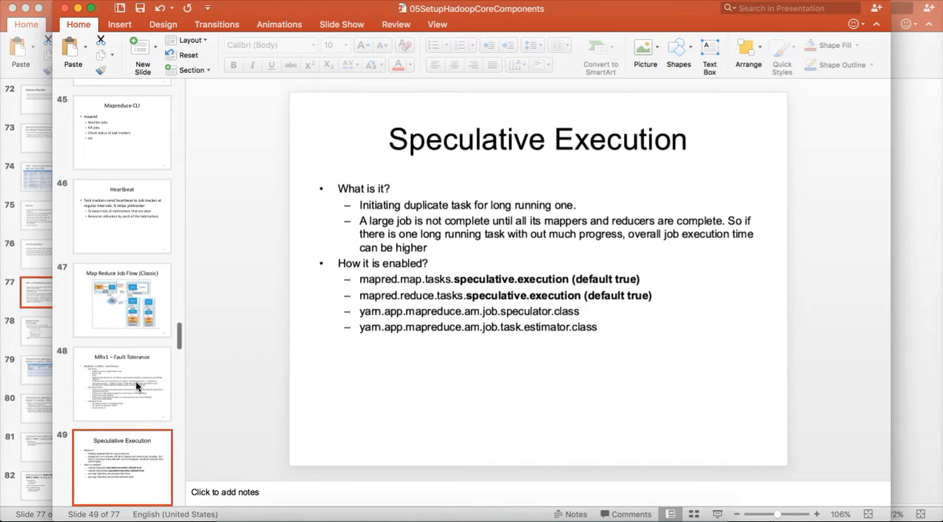
{"action": "mouse_move", "coordinate": [135, 387]}
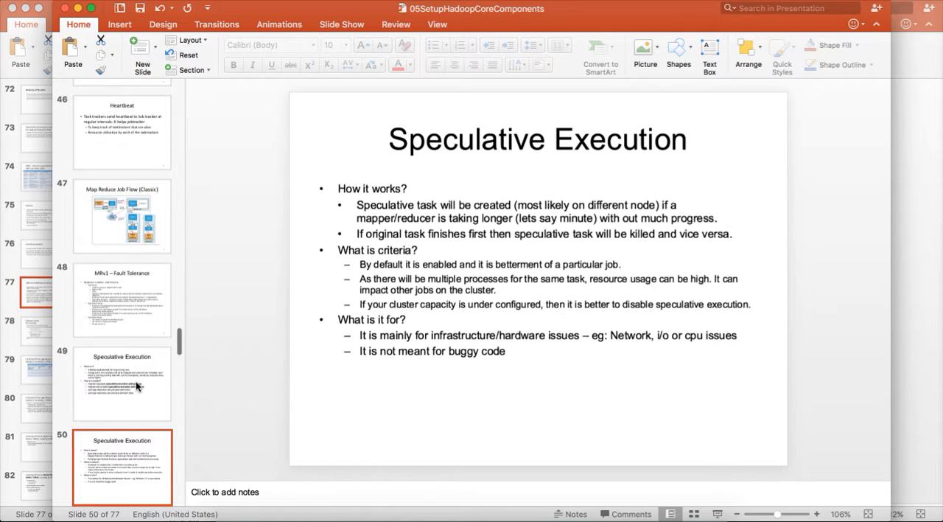
{"action": "left_click", "coordinate": [121, 383]}
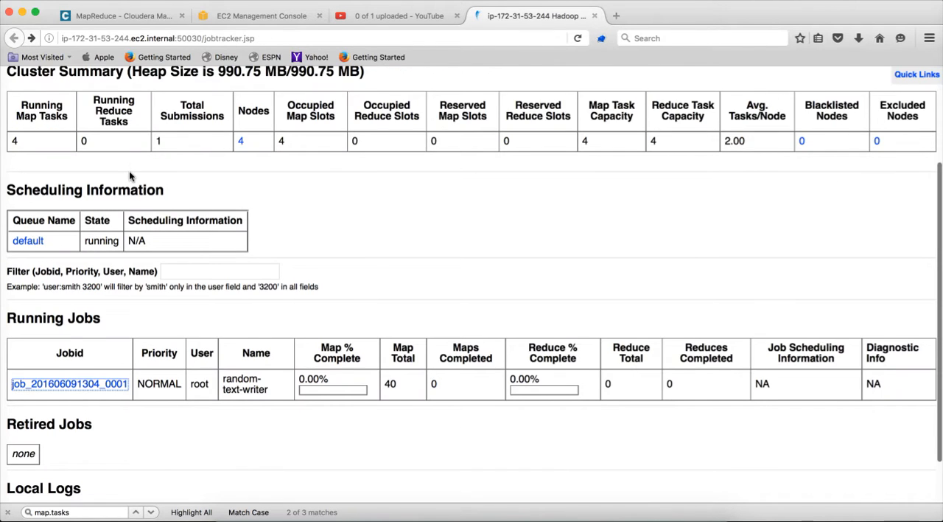
Scroll the jobtracker.jsp page through the Cluster Summary down to Retired Jobs and Local Logs
{"action": "scroll", "scroll_direction": "down", "scroll_amount": 3}
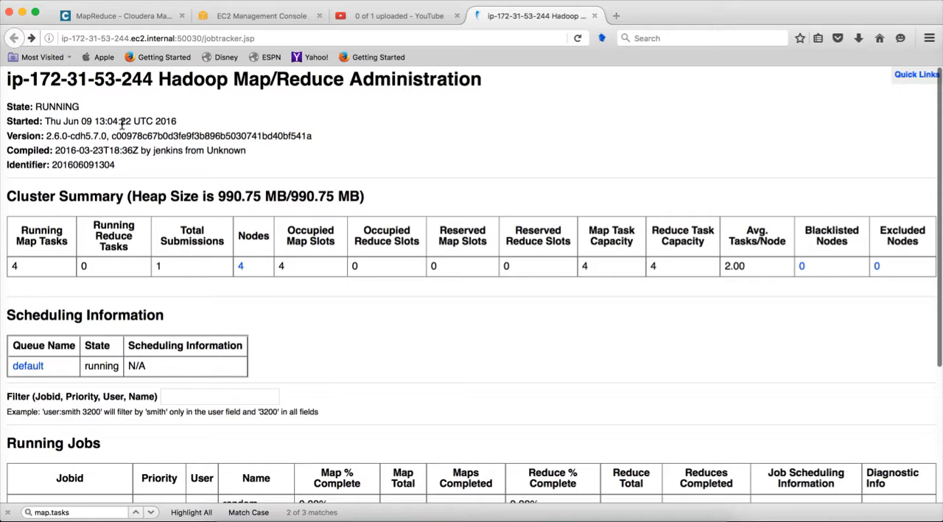
{"action": "scroll", "scroll_direction": "down", "scroll_amount": 3}
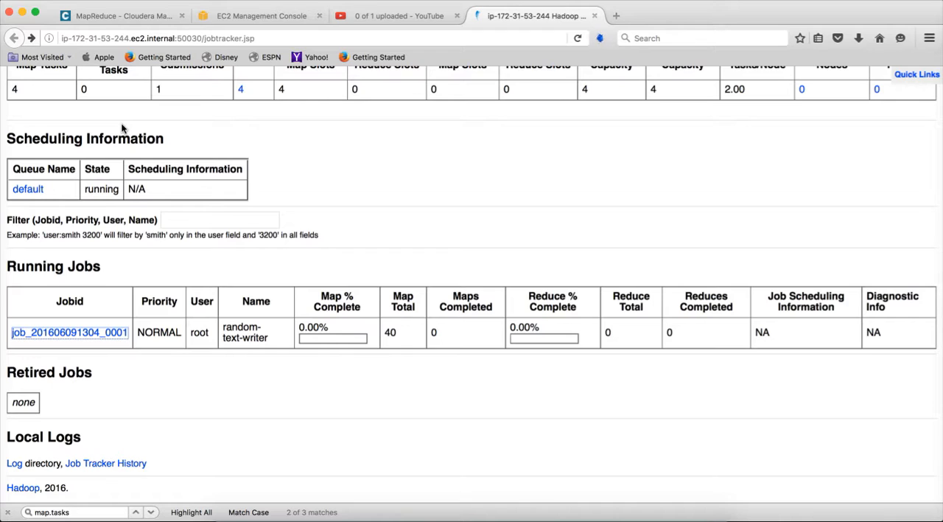
{"action": "mouse_move", "coordinate": [133, 188]}
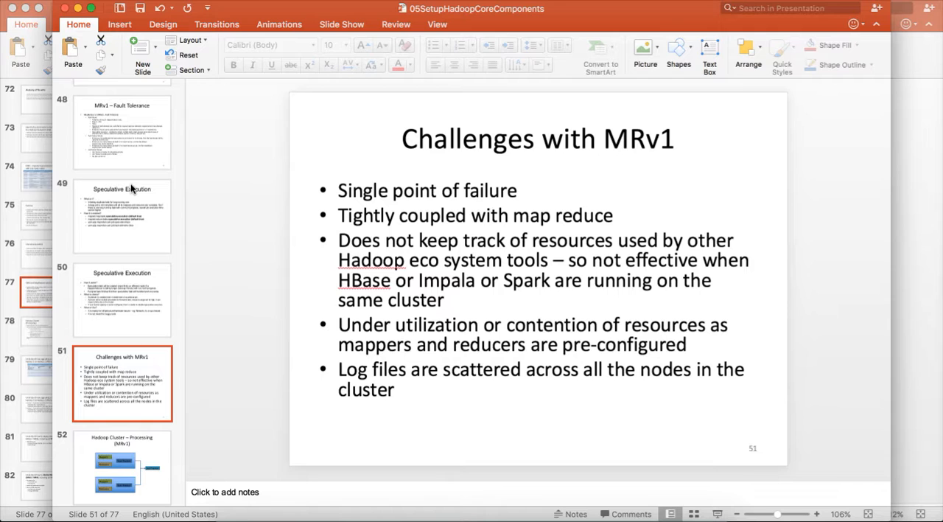
{"action": "mouse_move", "coordinate": [505, 501]}
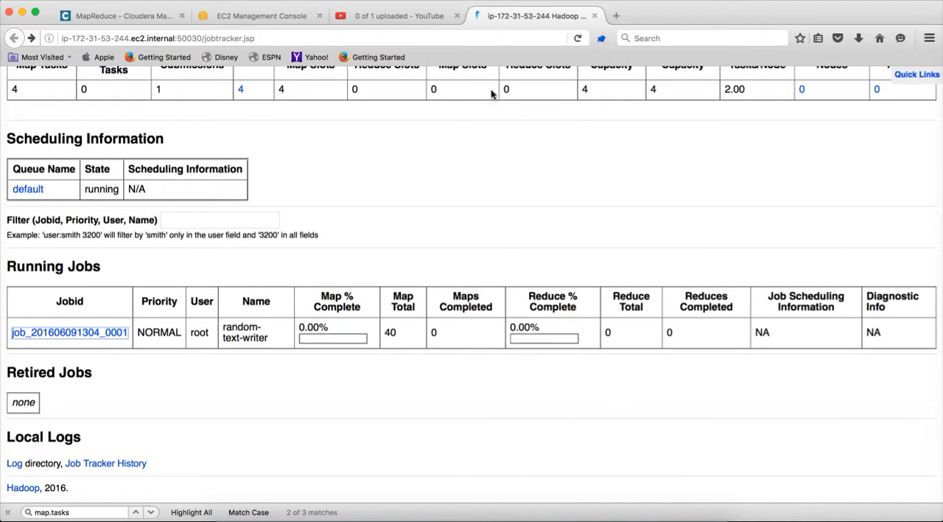
{"action": "mouse_move", "coordinate": [415, 71]}
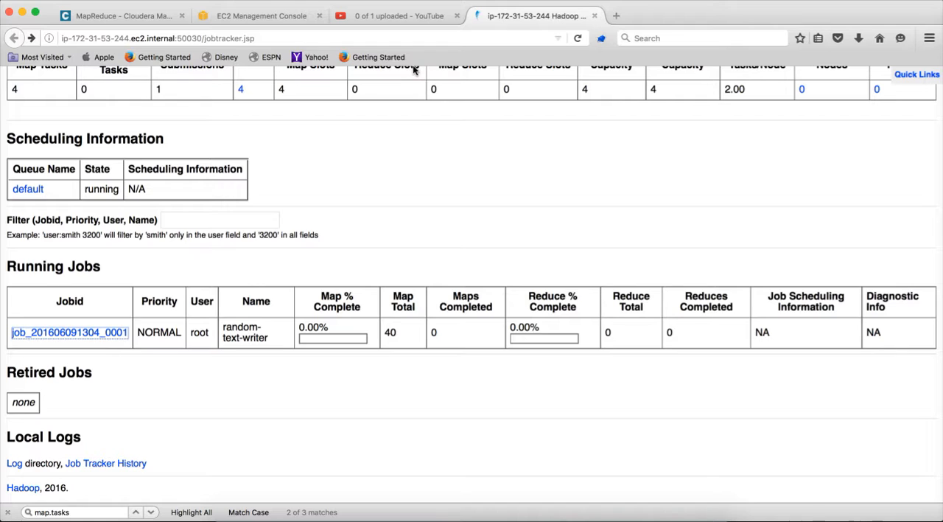
{"action": "mouse_move", "coordinate": [430, 65]}
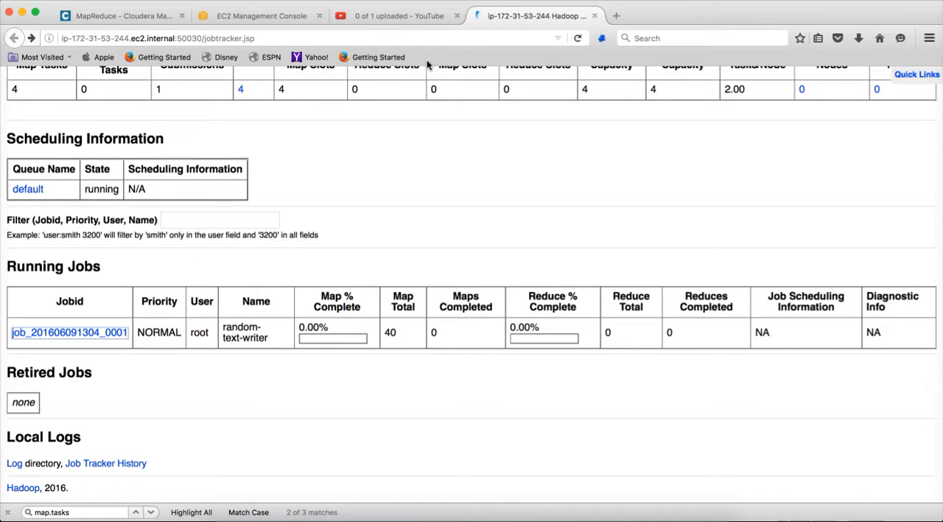